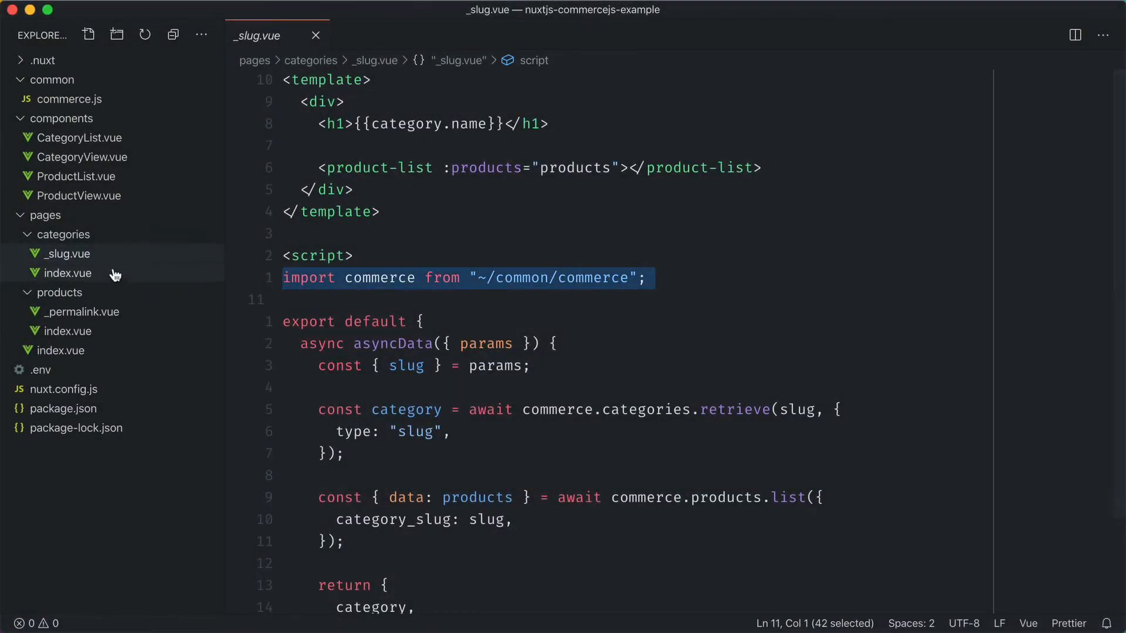
# Switch to the Chrome tab running the localhost:3000 Nuxt store demo
pyautogui.click(67, 330)
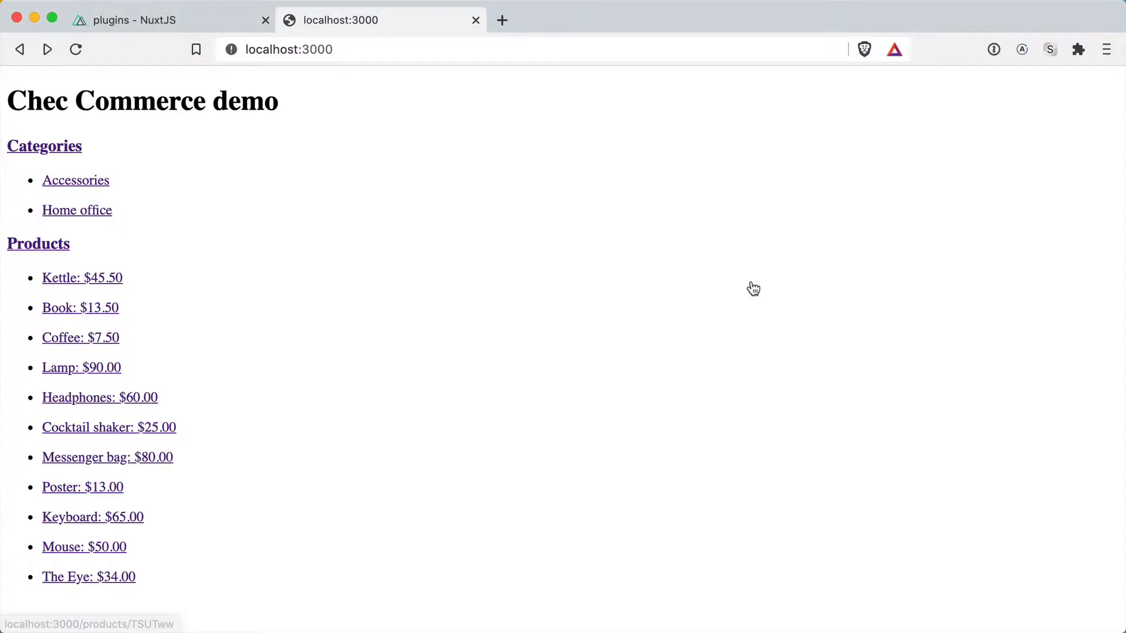
# Read through the Nuxt plugins guide diagrams on injecting and registering plugins
pyautogui.click(143, 20)
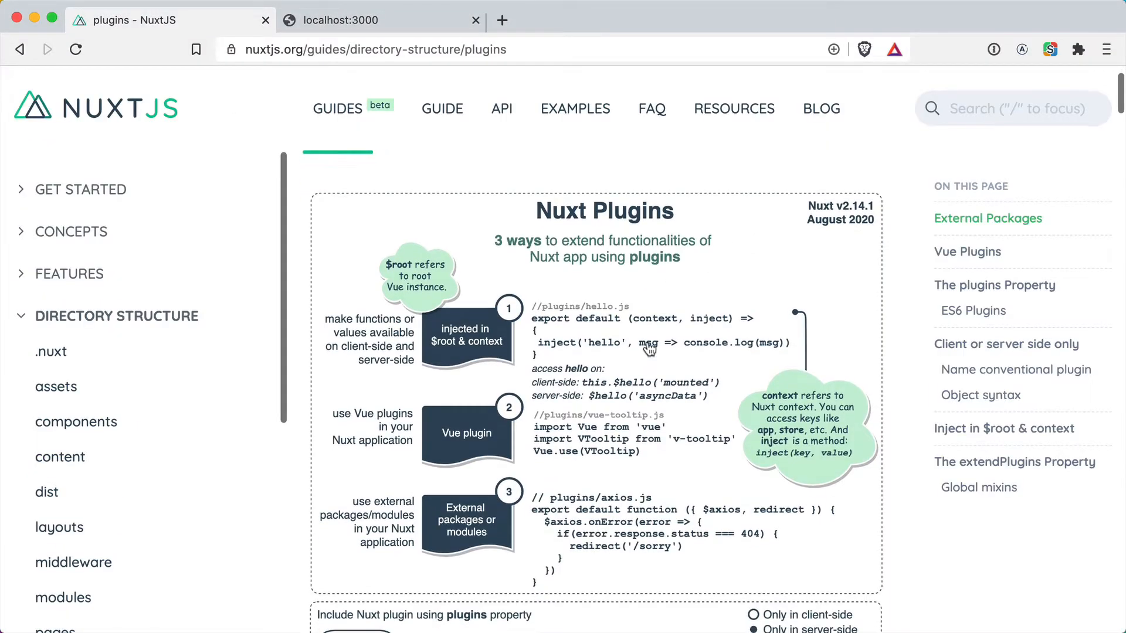
pyautogui.scroll(-3)
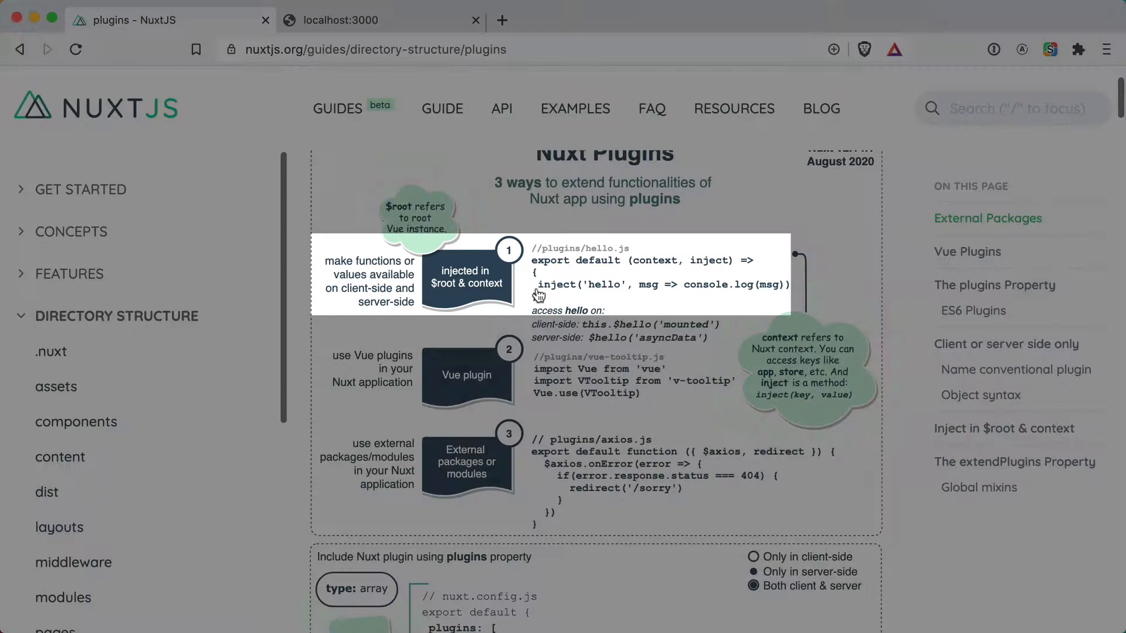
pyautogui.scroll(-3)
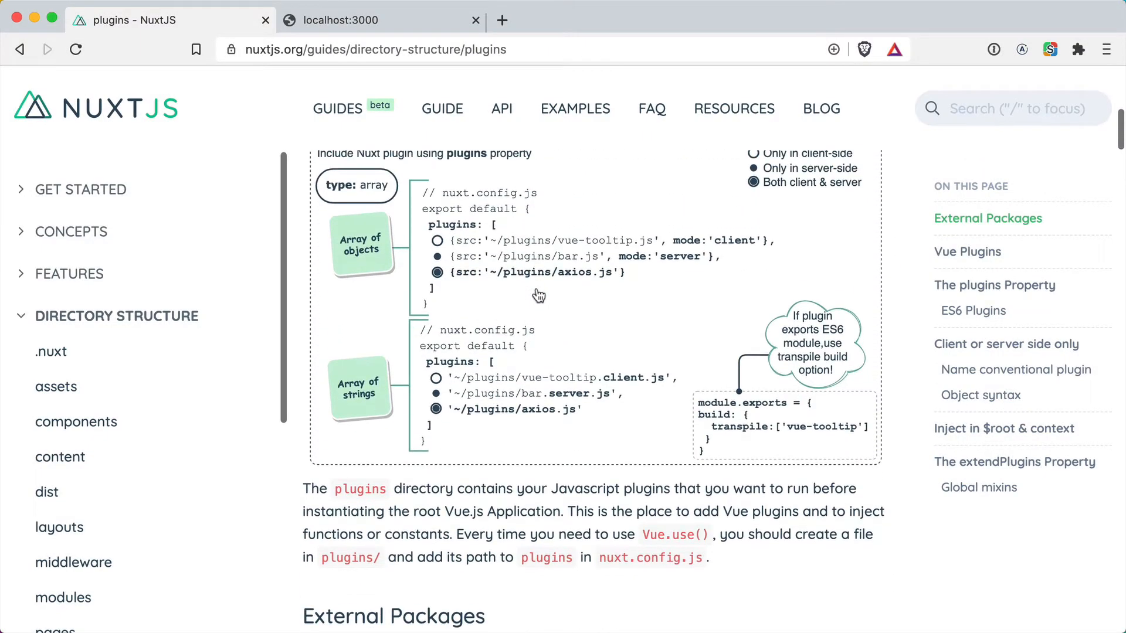
pyautogui.scroll(-3)
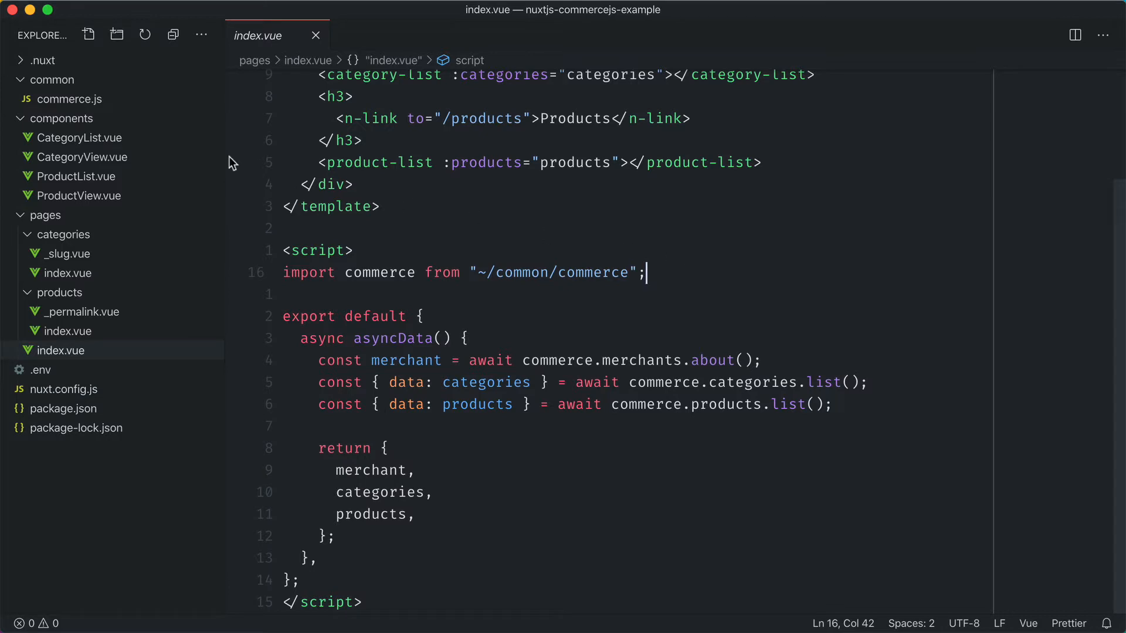
# Rewrite commerce.js as a plugin exporting (_, inject) => inject('commerce', commerce) and save it
pyautogui.click(71, 99)
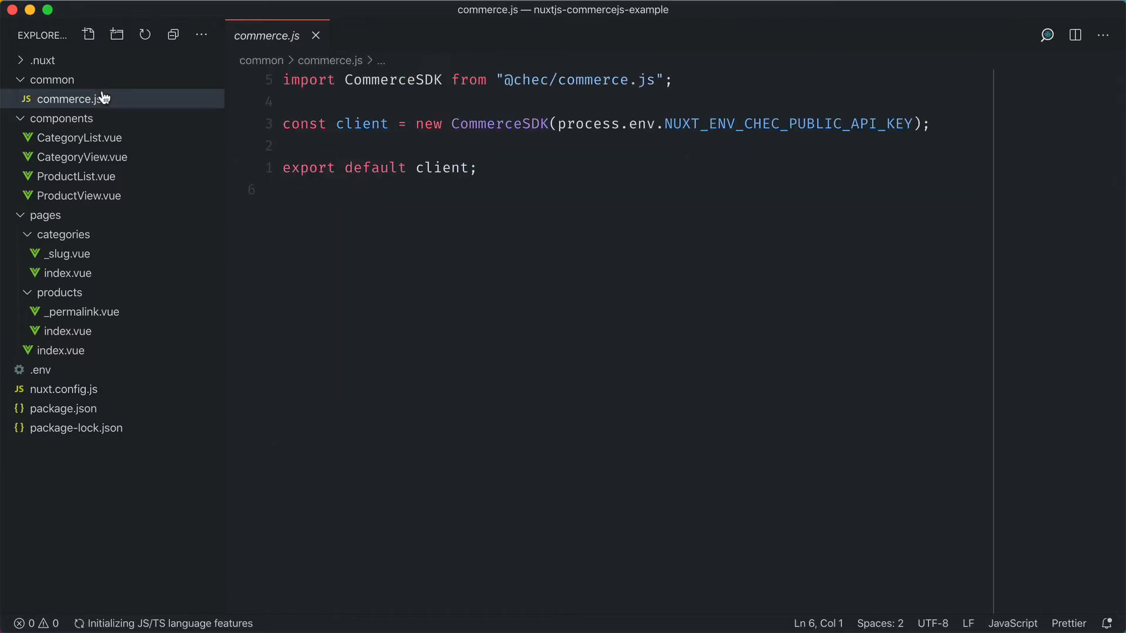
pyautogui.click(52, 79)
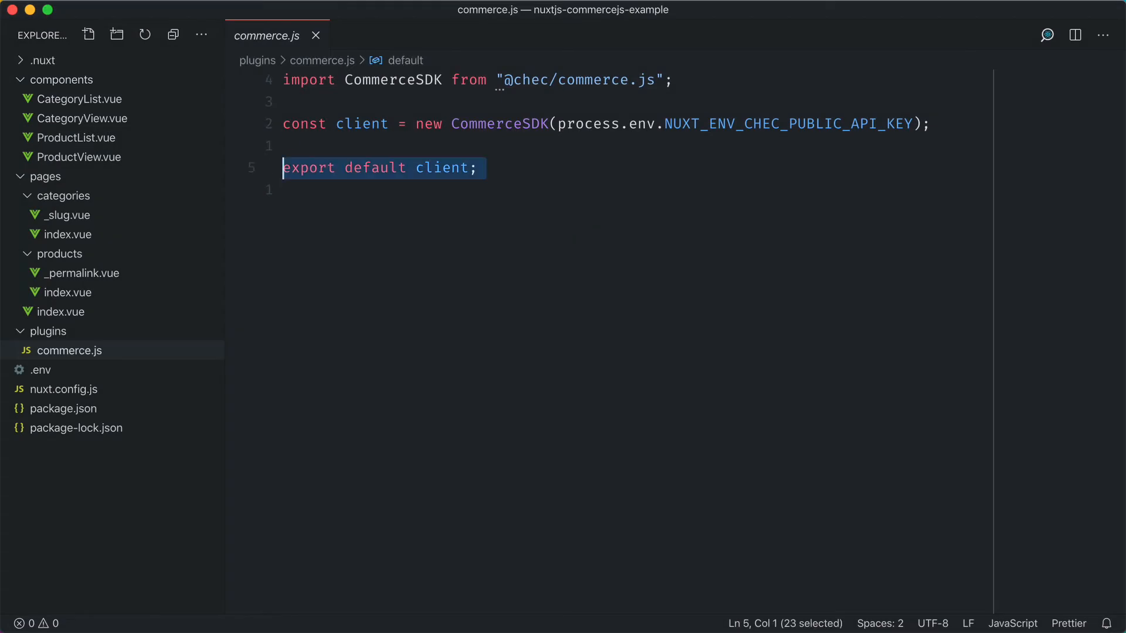
pyautogui.press('Delete')
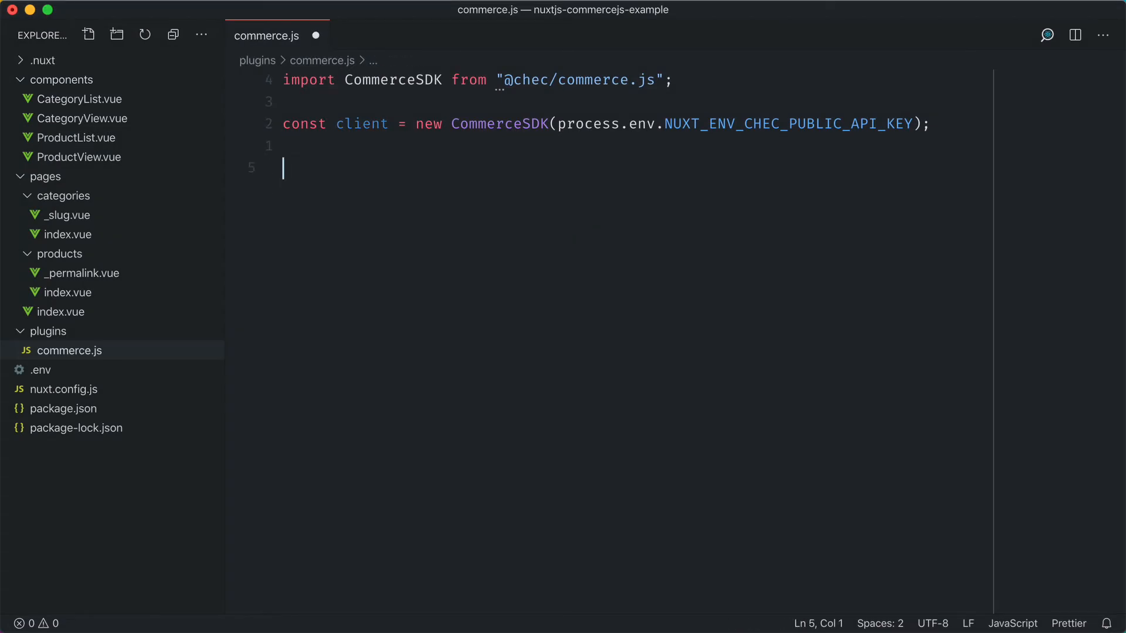
pyautogui.write('export')
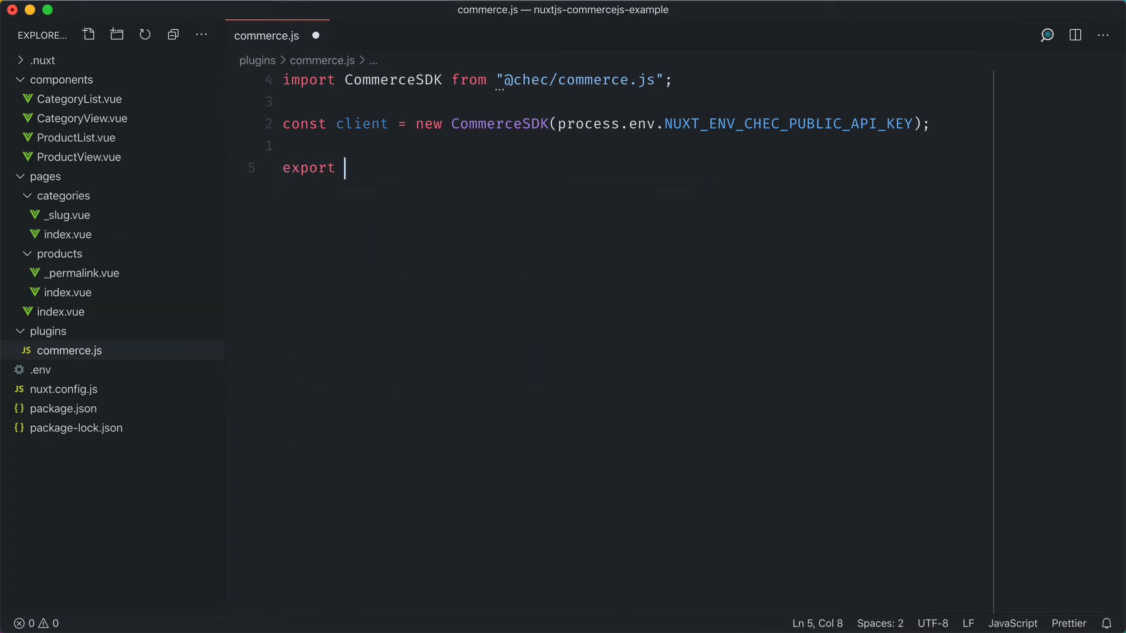
pyautogui.write('default (_, )')
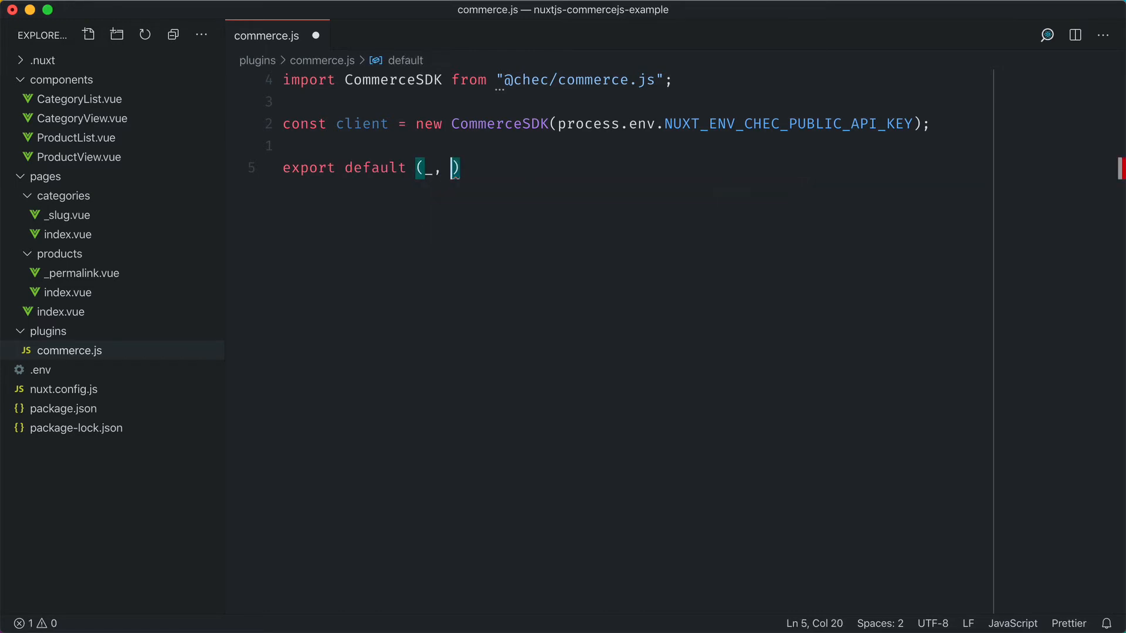
pyautogui.write('inject')
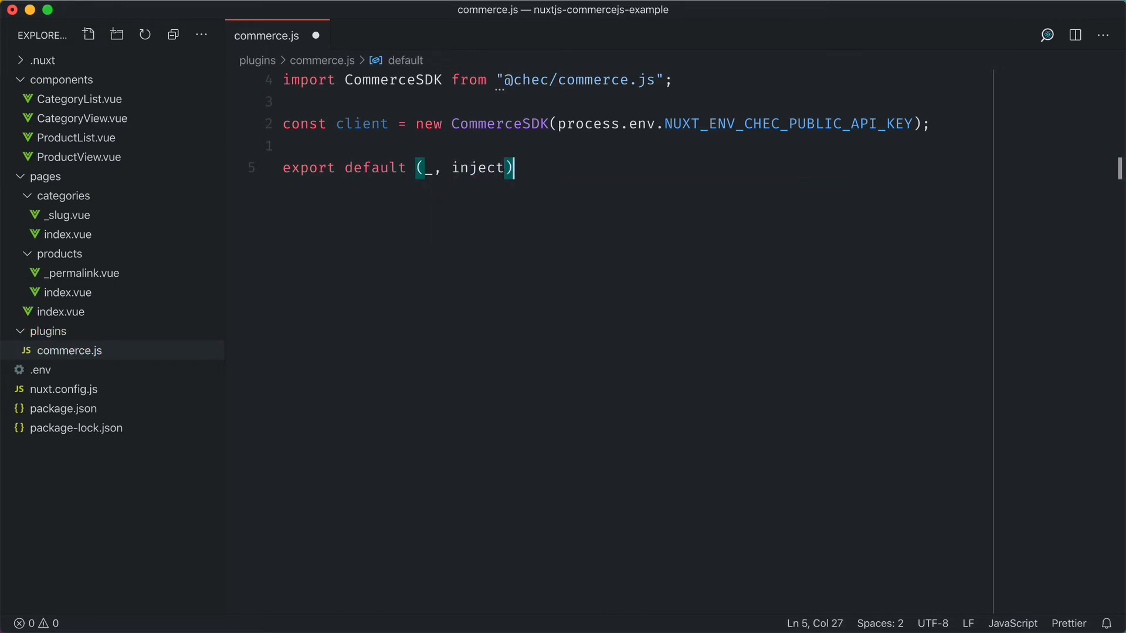
pyautogui.write('=>')
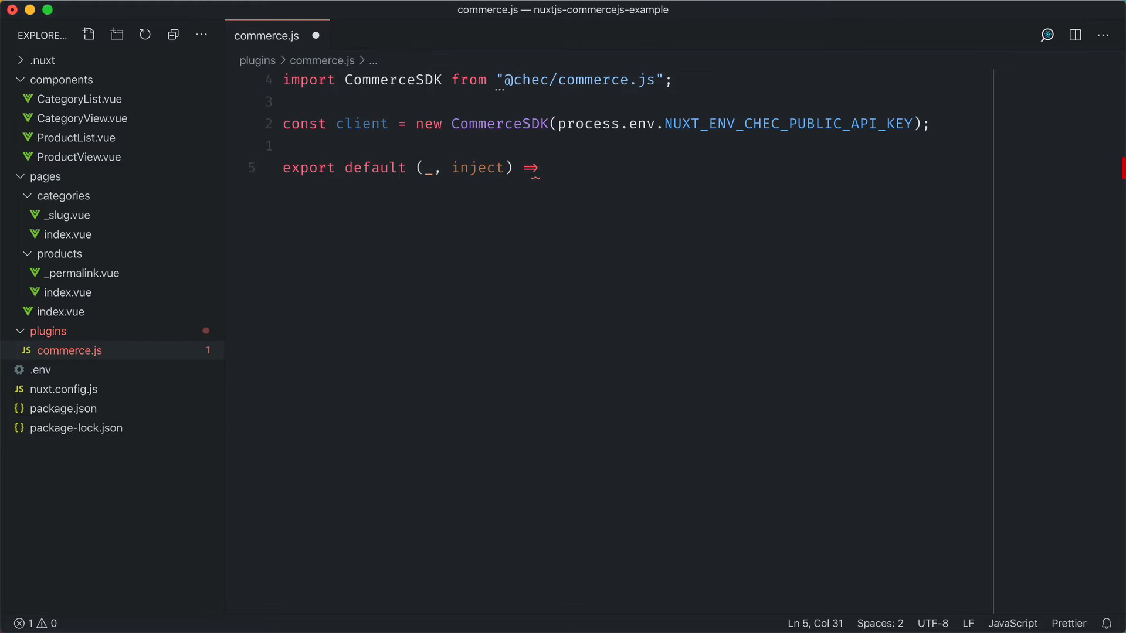
pyautogui.write('inject')
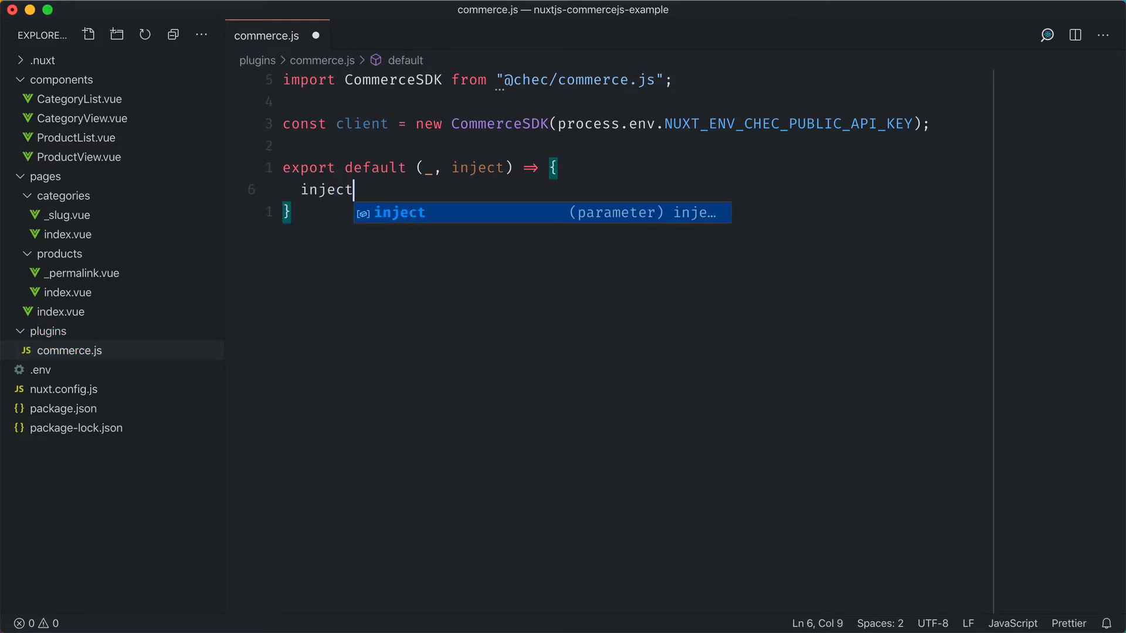
pyautogui.write("('comme'")
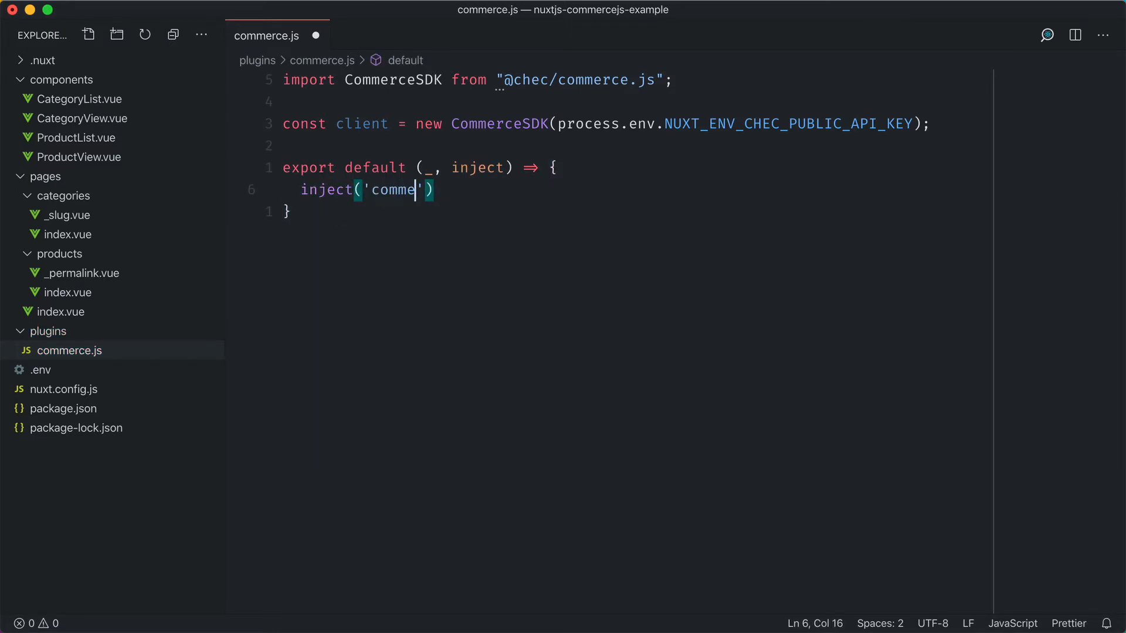
pyautogui.write("rce',")
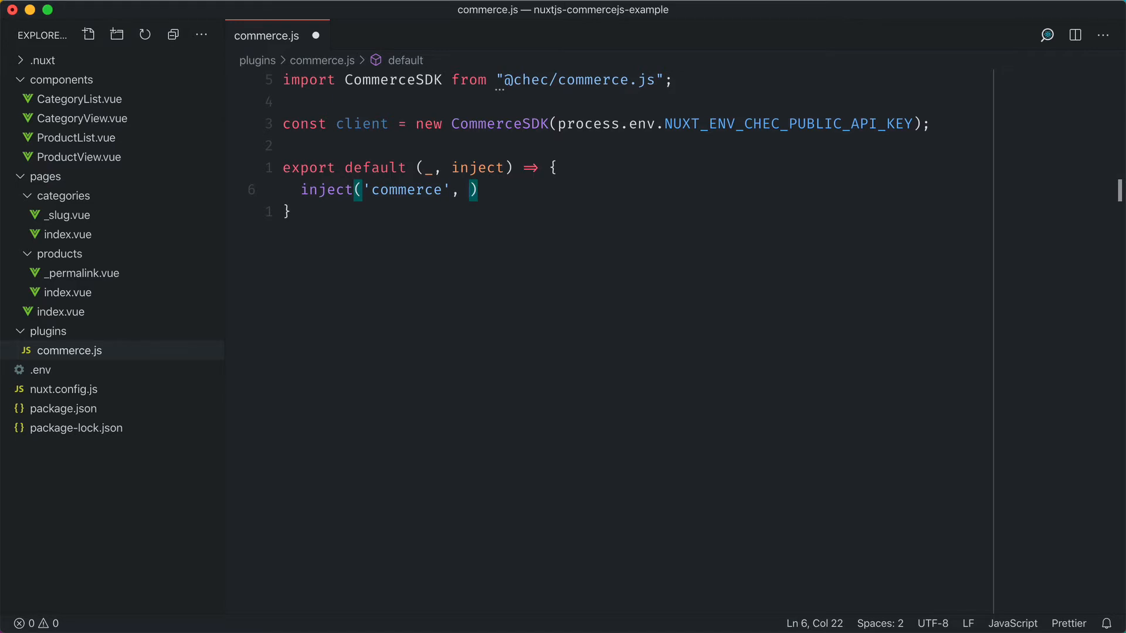
pyautogui.write('client')
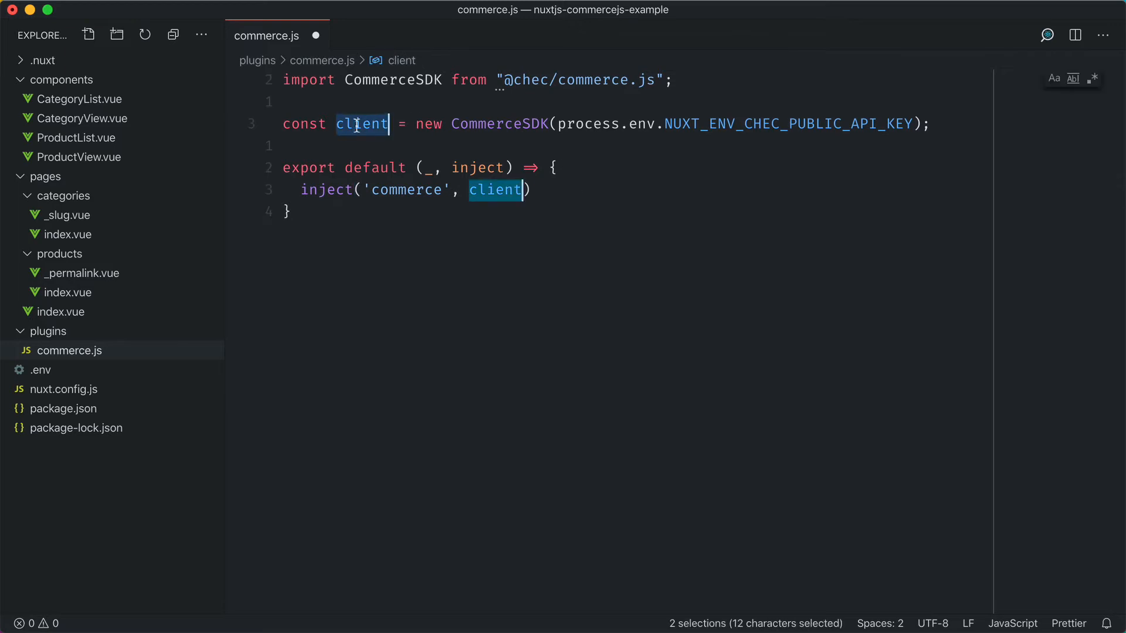
pyautogui.write('commerce')
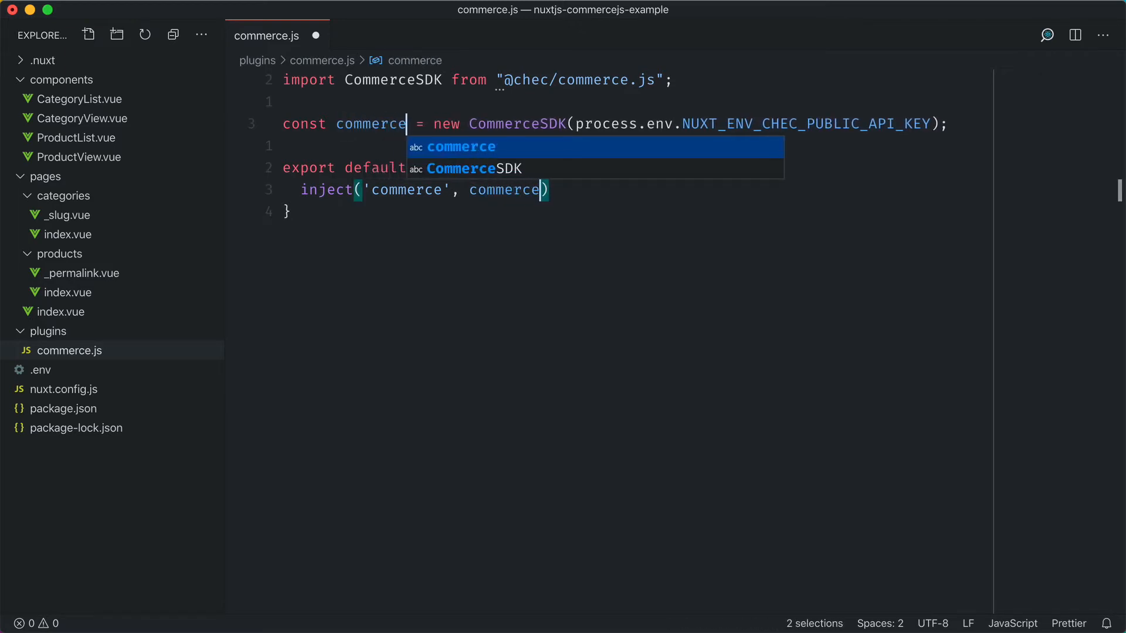
pyautogui.press('cmd+s')
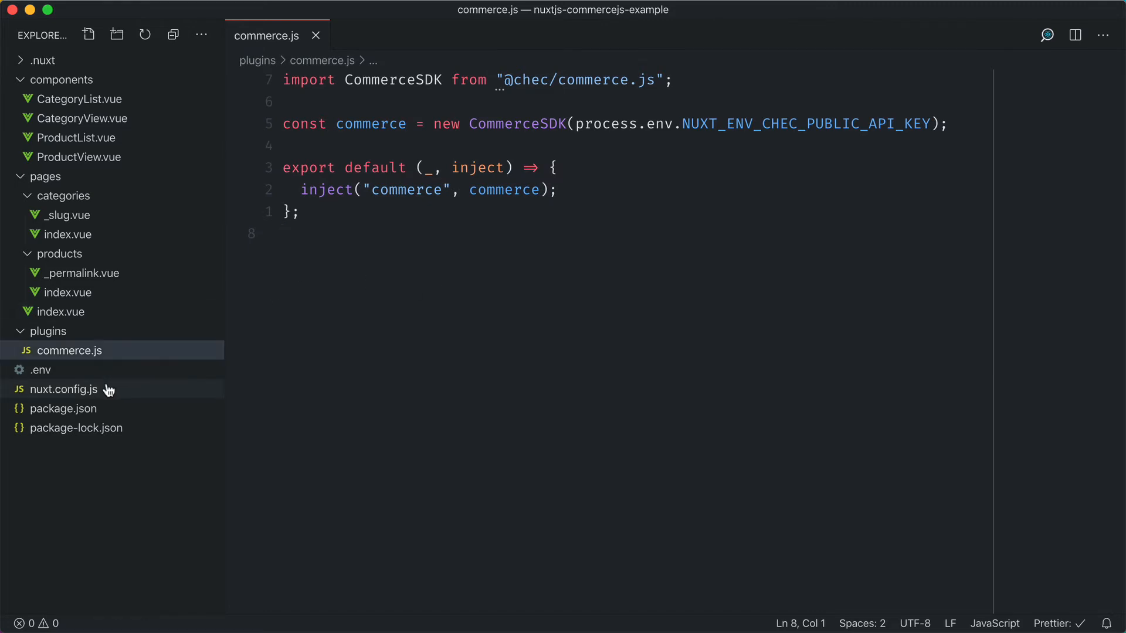
# Add plugins: ['~/plugins/commerce.js'] to nuxt.config.js and move to pages/index.vue
pyautogui.click(63, 389)
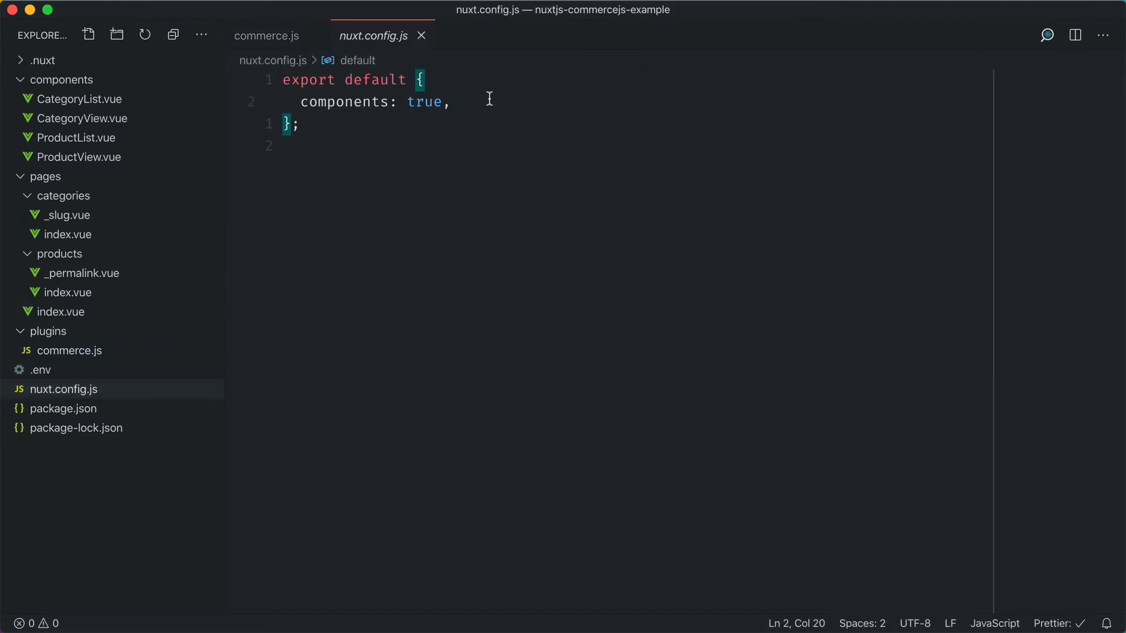
pyautogui.write('plugins:')
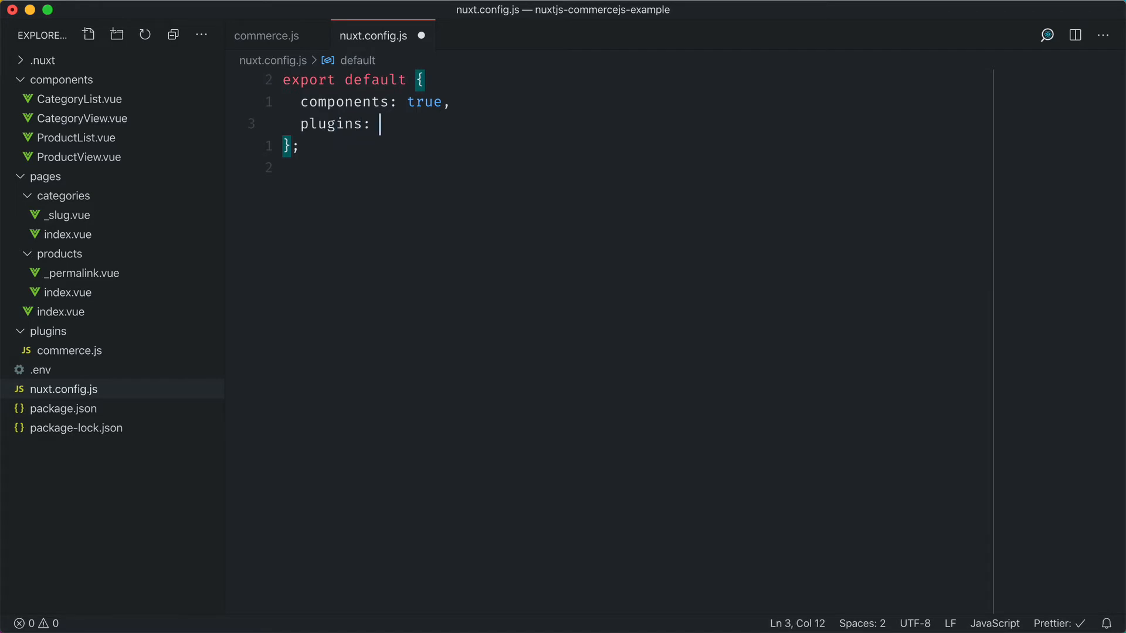
pyautogui.write("['~/pl']")
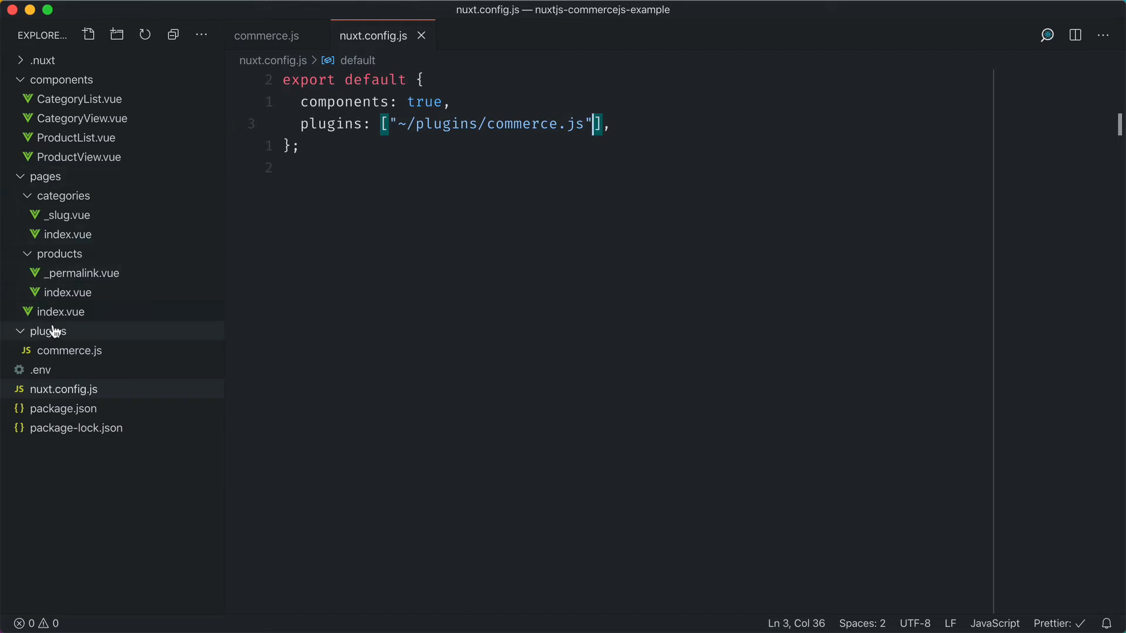
pyautogui.click(57, 310)
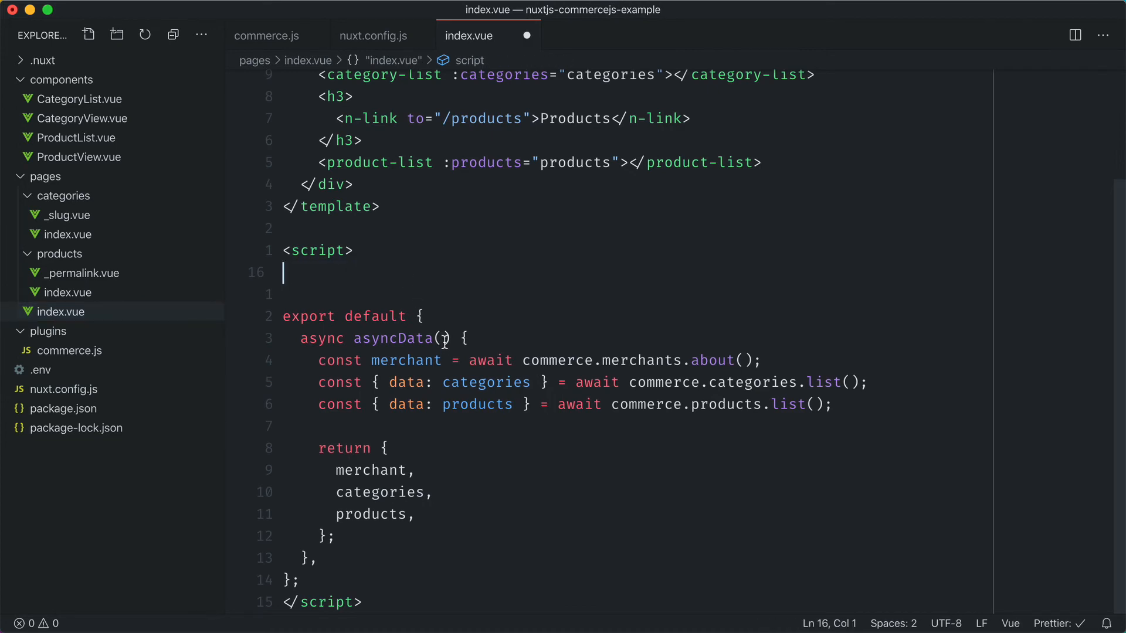
# Destructure { $commerce } in asyncData and fetch the page data through it
pyautogui.write('{}')
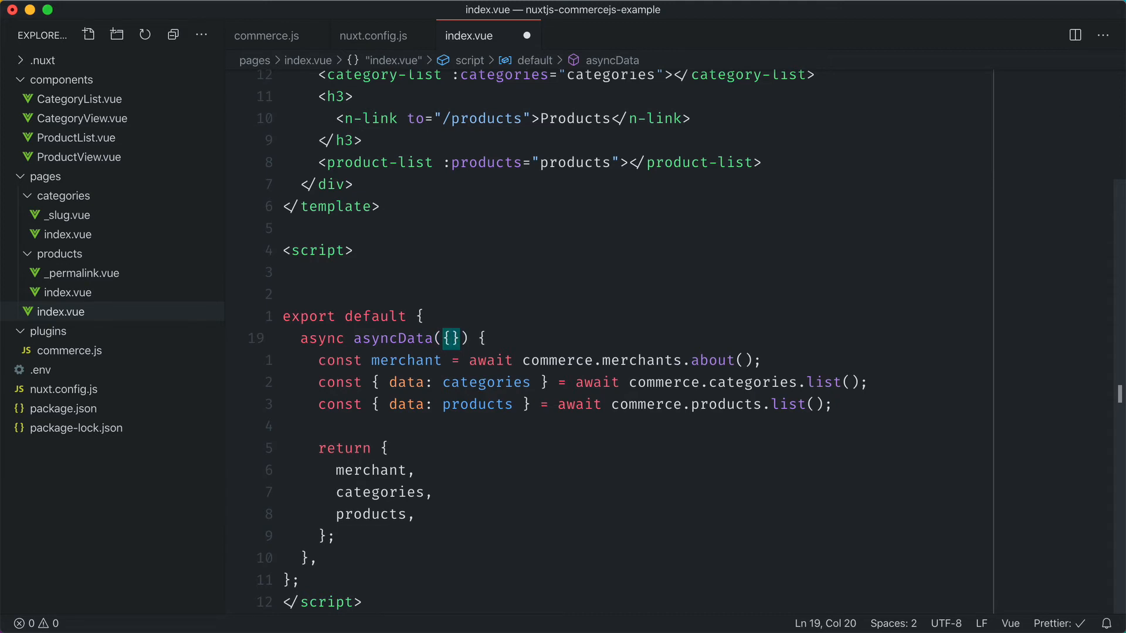
pyautogui.write('$commerce')
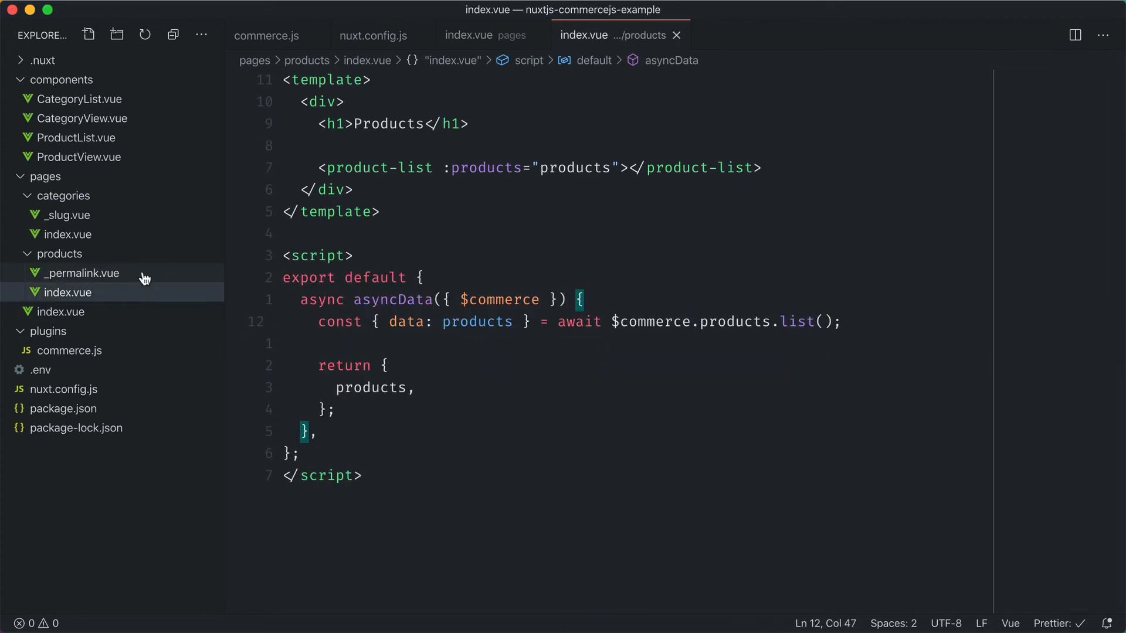
# Update _permalink.vue and _slug.vue to pull $commerce from asyncData instead of the import
pyautogui.click(79, 273)
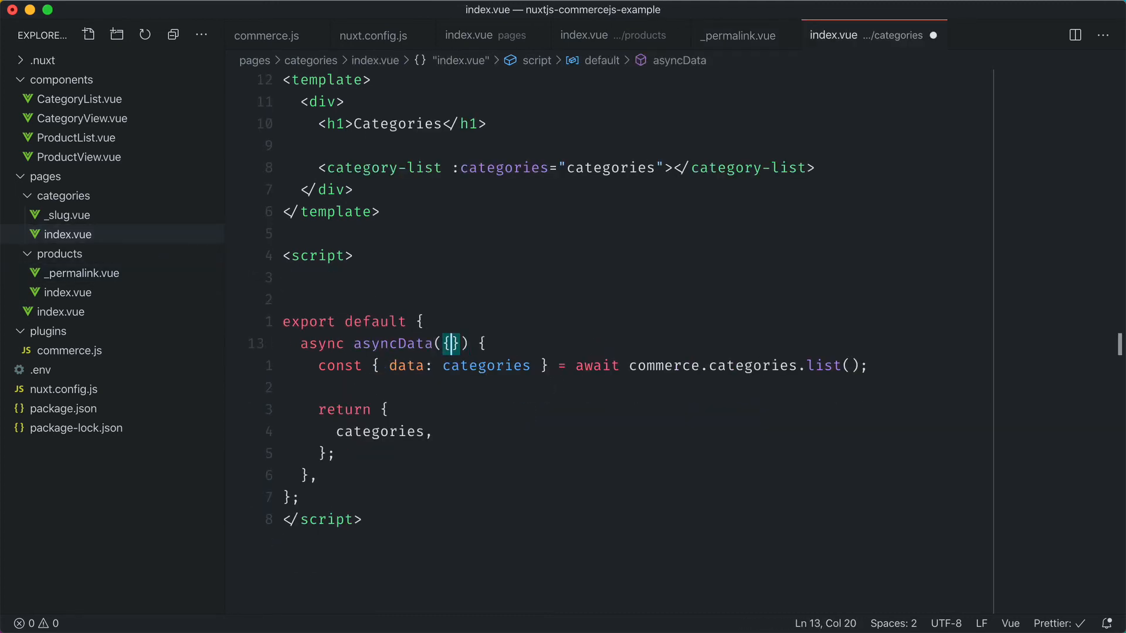
pyautogui.click(68, 215)
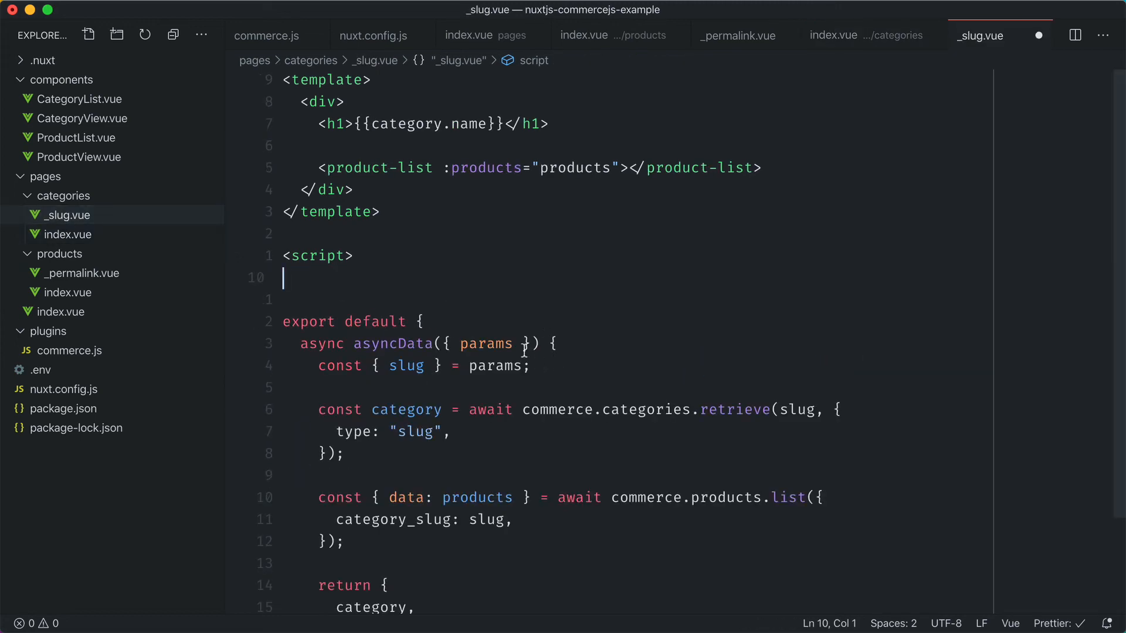
pyautogui.write('$commerce')
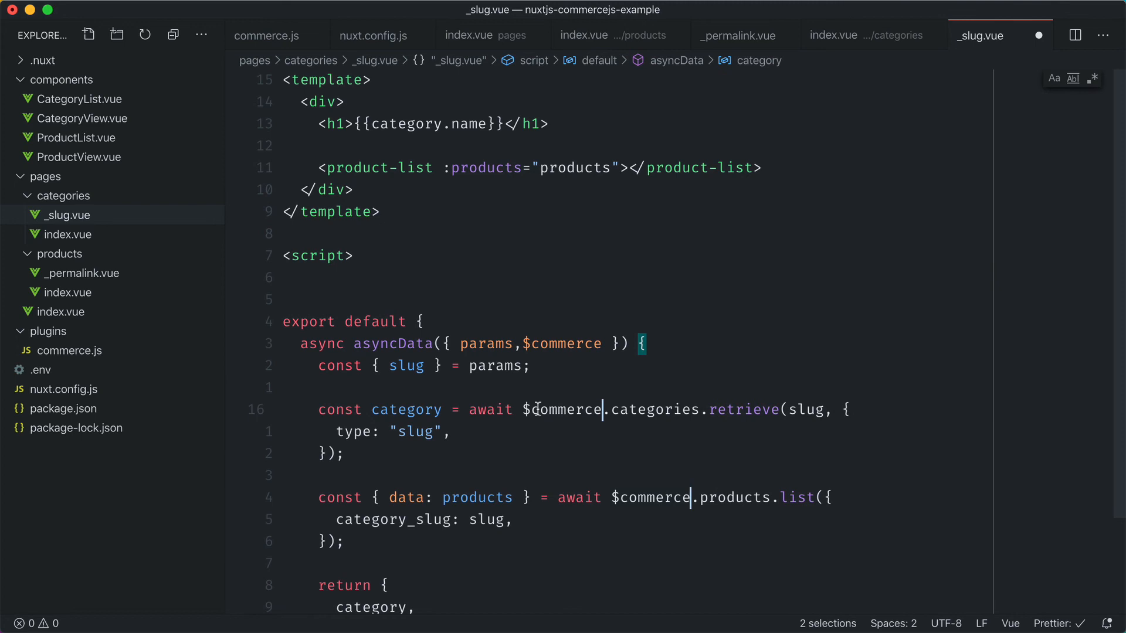